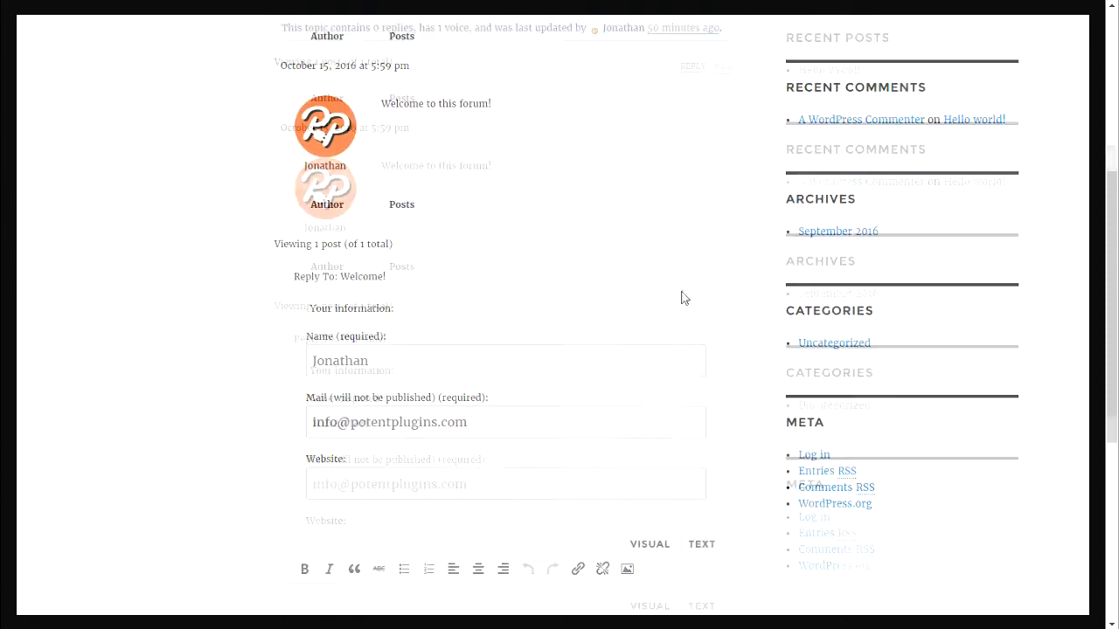
Write "Hey there!" into the reply editor beneath the Welcome topic
{"action": "scroll", "scroll_direction": "down", "scroll_amount": 3}
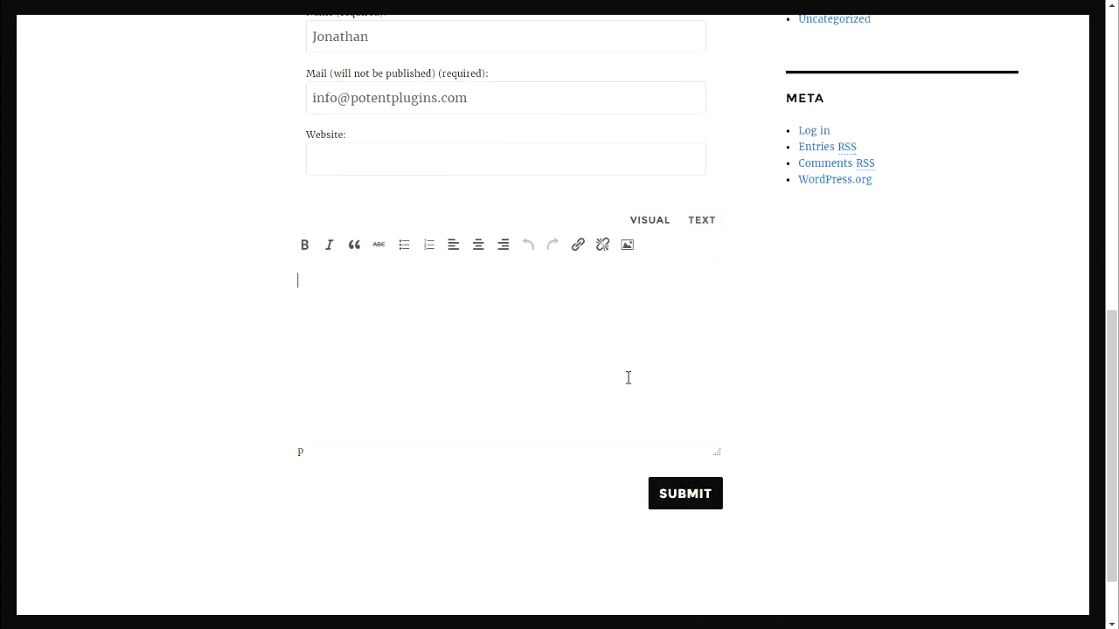
{"action": "type", "text": "Hey"}
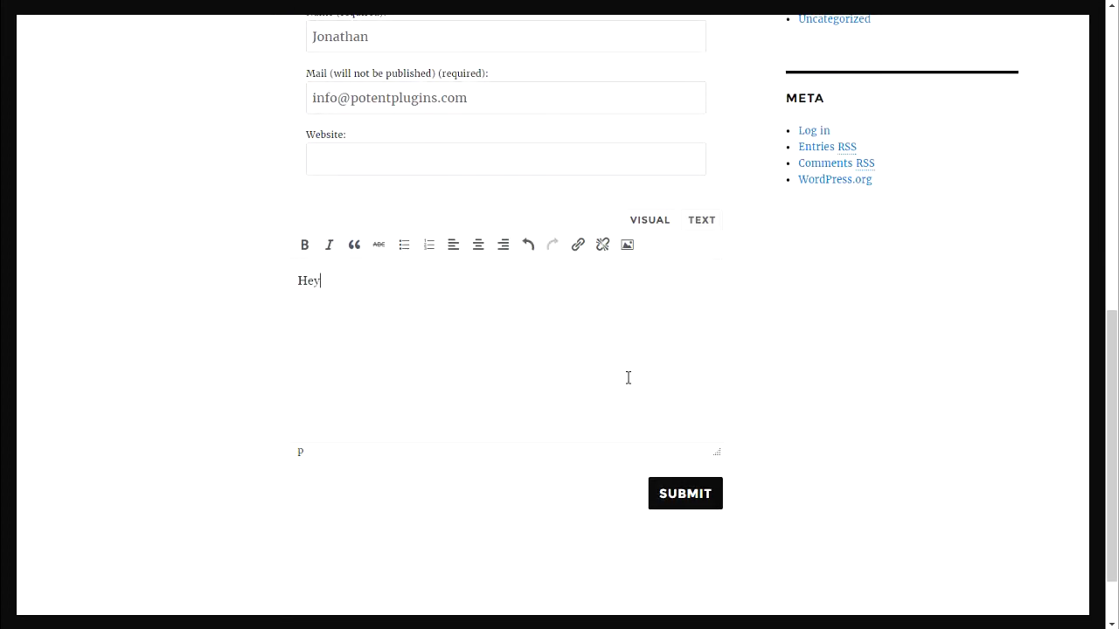
{"action": "type", "text": "there!"}
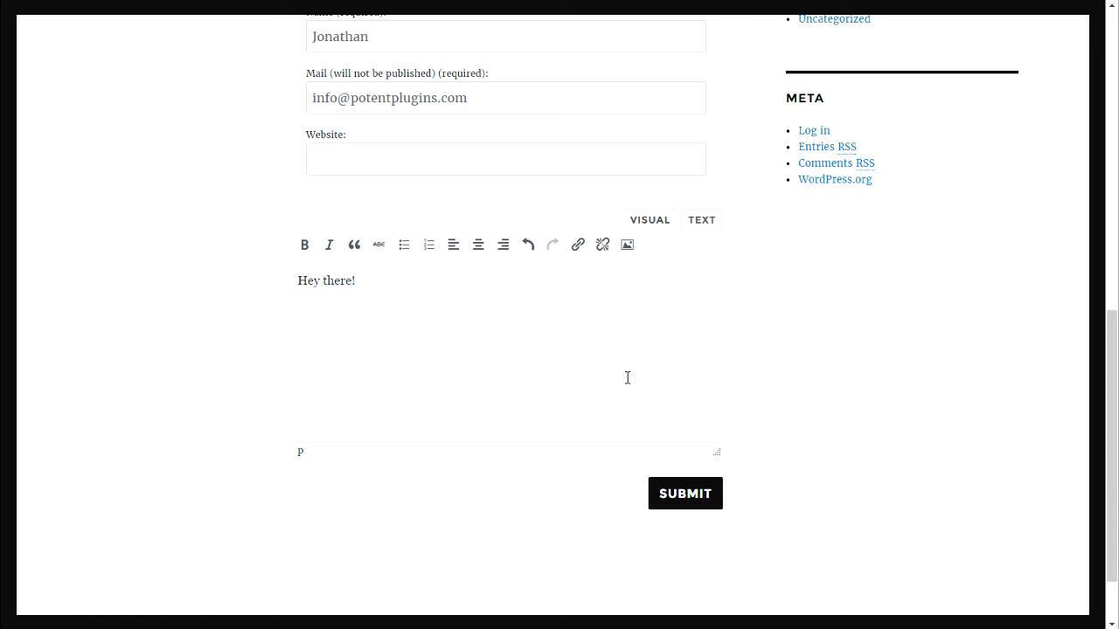
{"action": "mouse_move", "coordinate": [409, 334]}
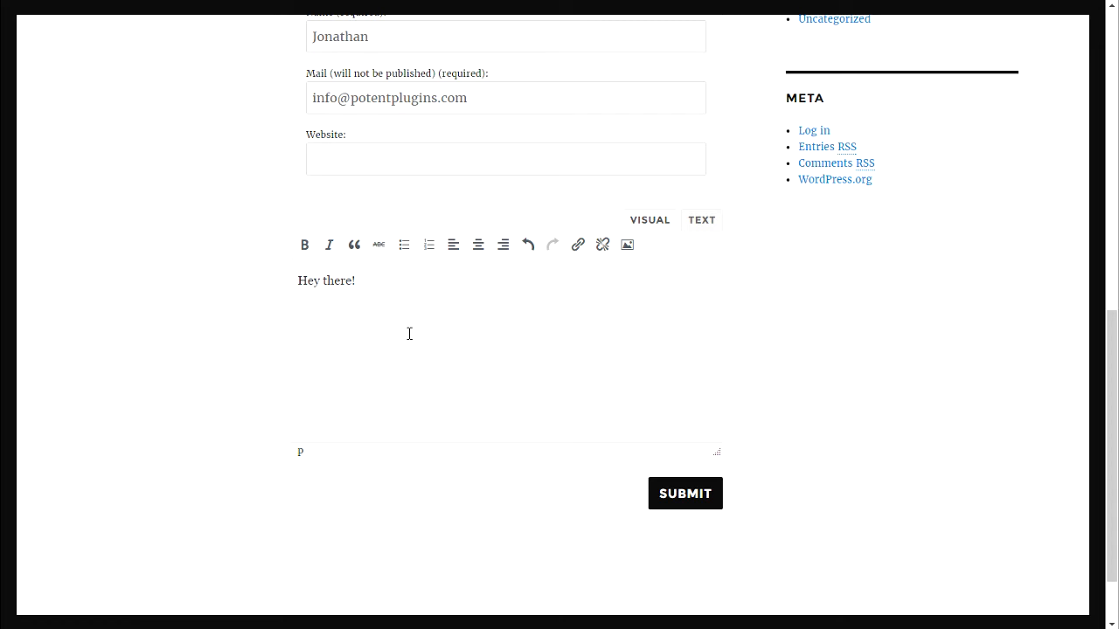
{"action": "mouse_move", "coordinate": [626, 245]}
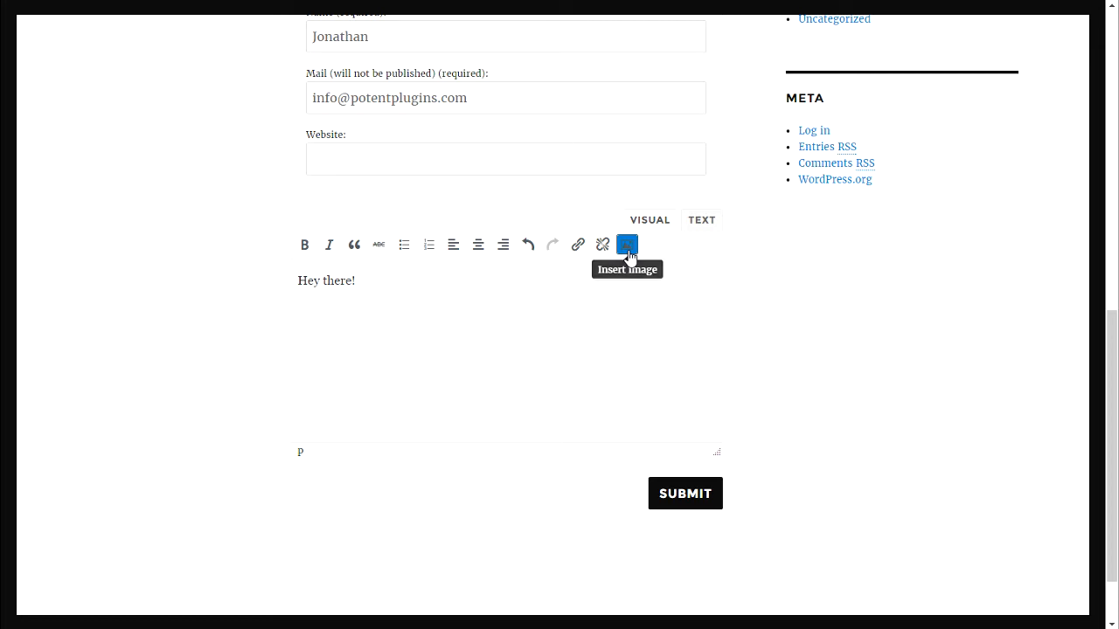
Bring up the Upload Images dialog from the reply toolbar to add the mountain and lake photos
{"action": "left_click", "coordinate": [626, 245]}
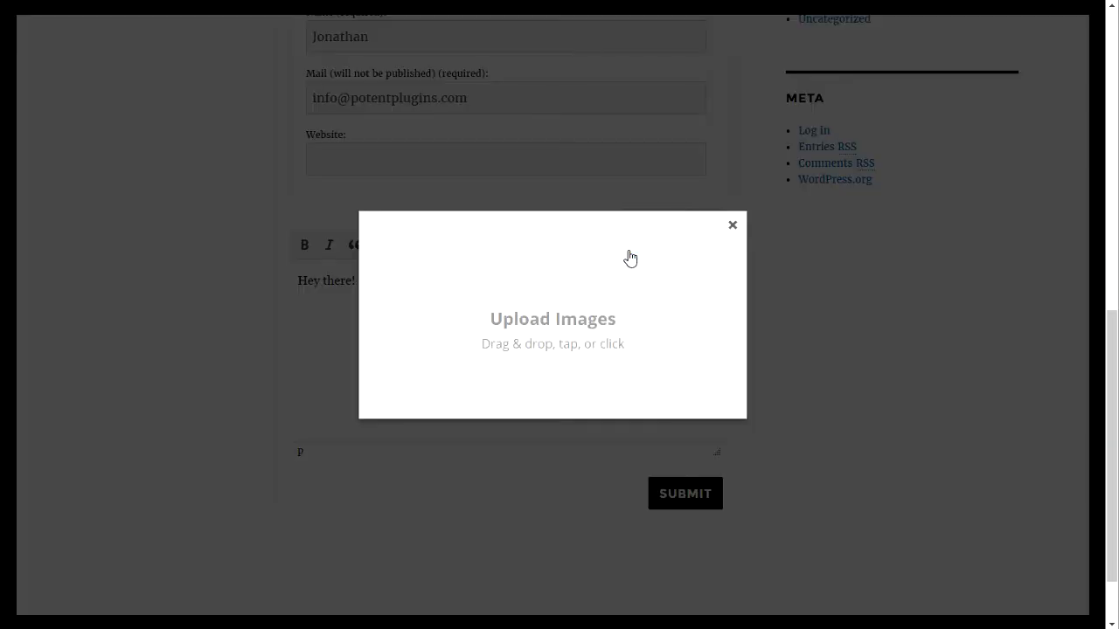
{"action": "mouse_move", "coordinate": [555, 290]}
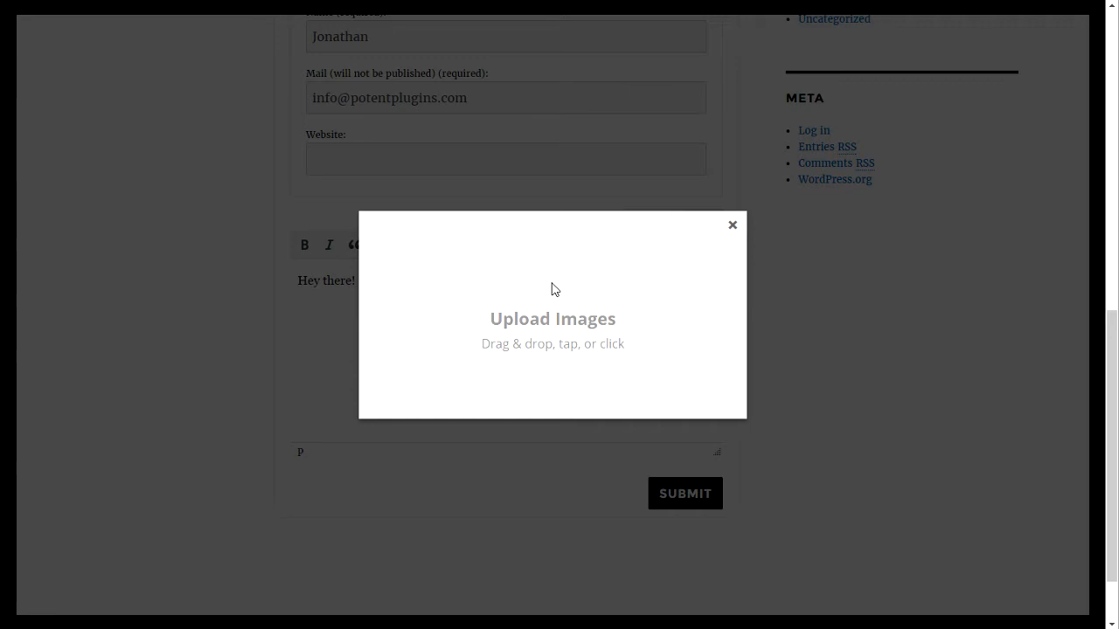
{"action": "mouse_move", "coordinate": [594, 314]}
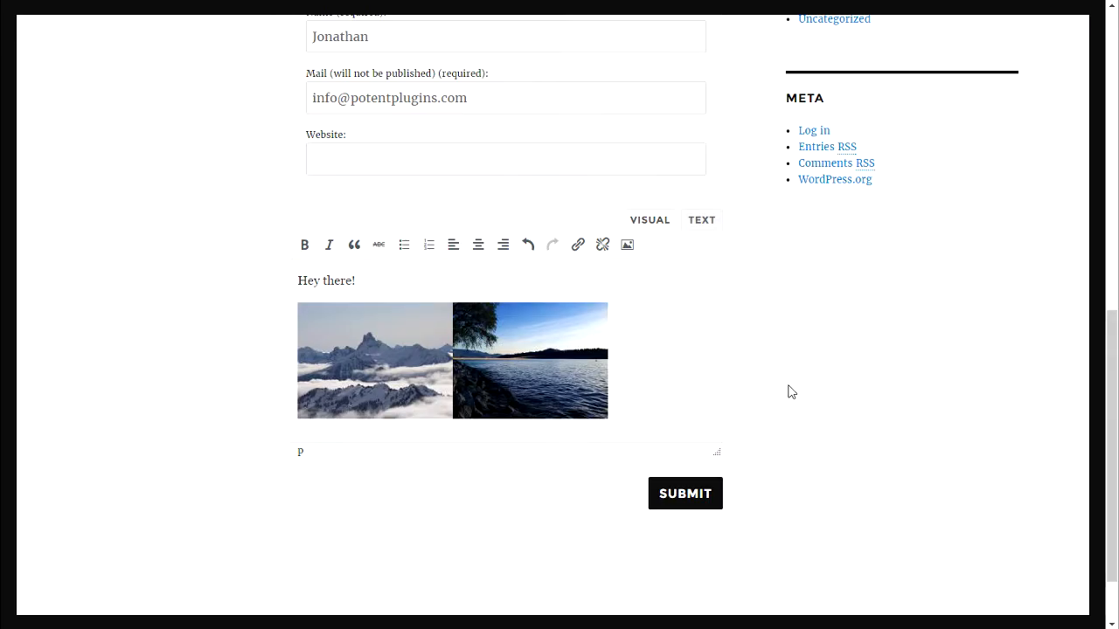
{"action": "mouse_move", "coordinate": [711, 389]}
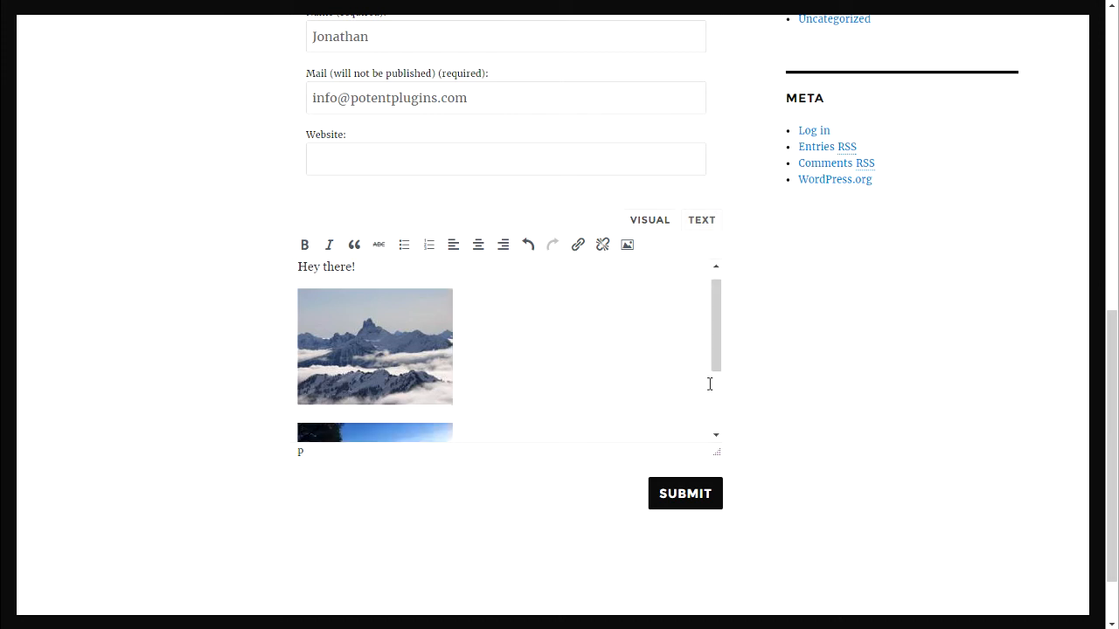
Add "Some more awesome text!" between the two photos and submit the reply
{"action": "type", "text": "Some more awesome te"}
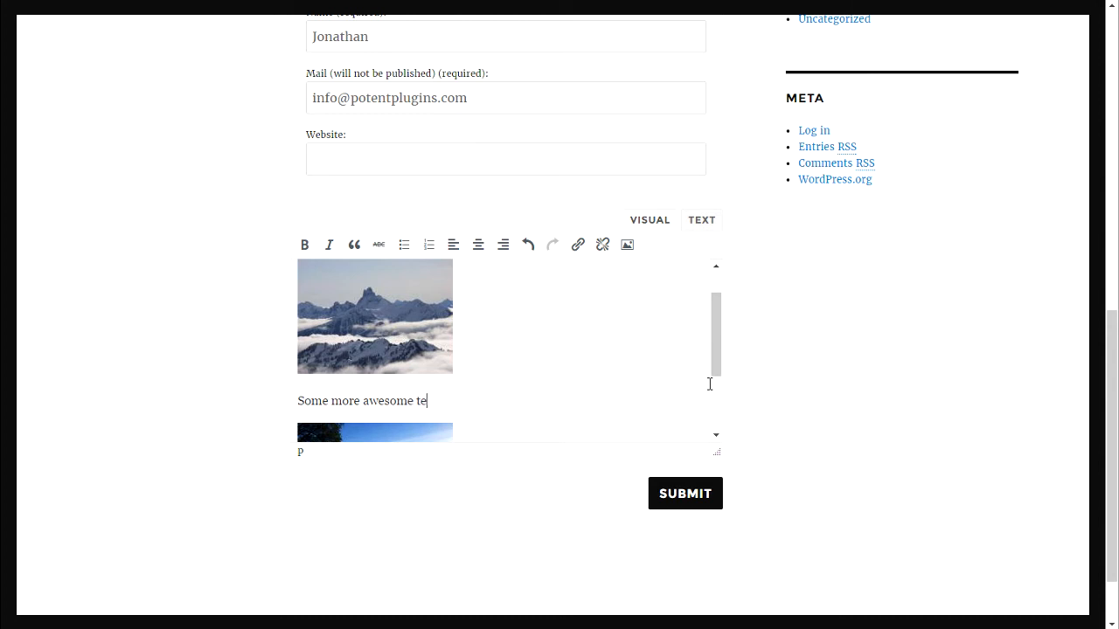
{"action": "type", "text": "xt!"}
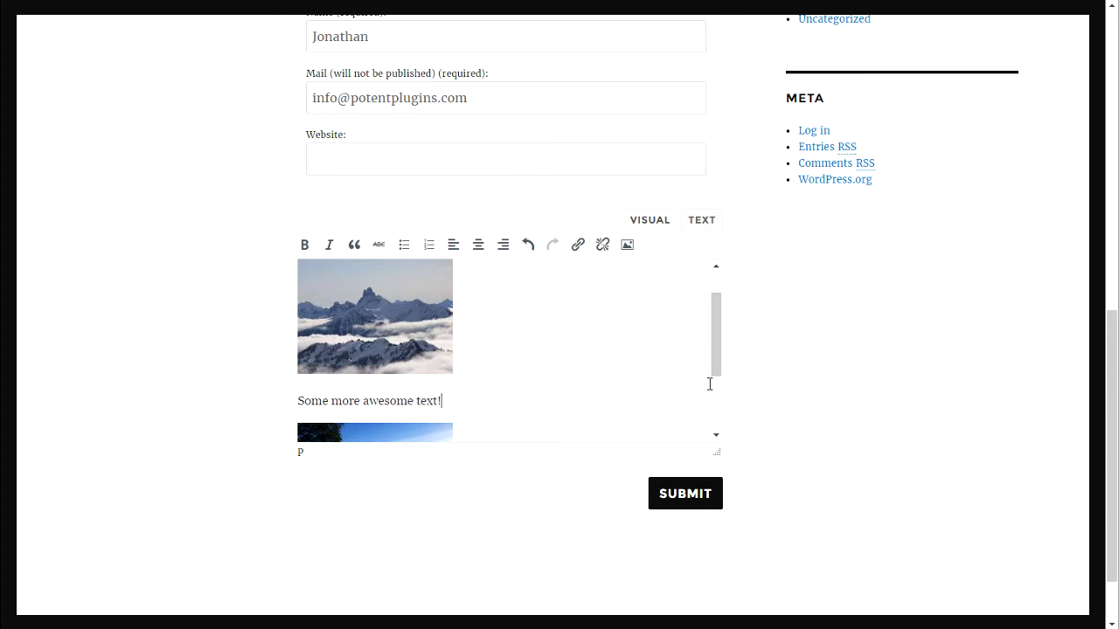
{"action": "mouse_move", "coordinate": [888, 447]}
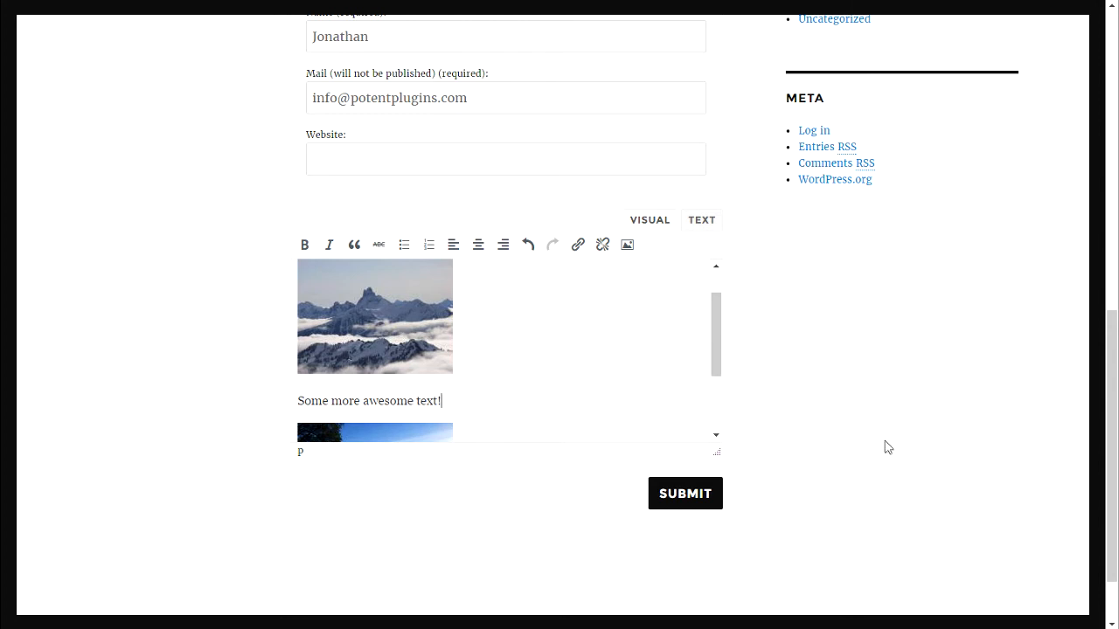
{"action": "left_click", "coordinate": [685, 493]}
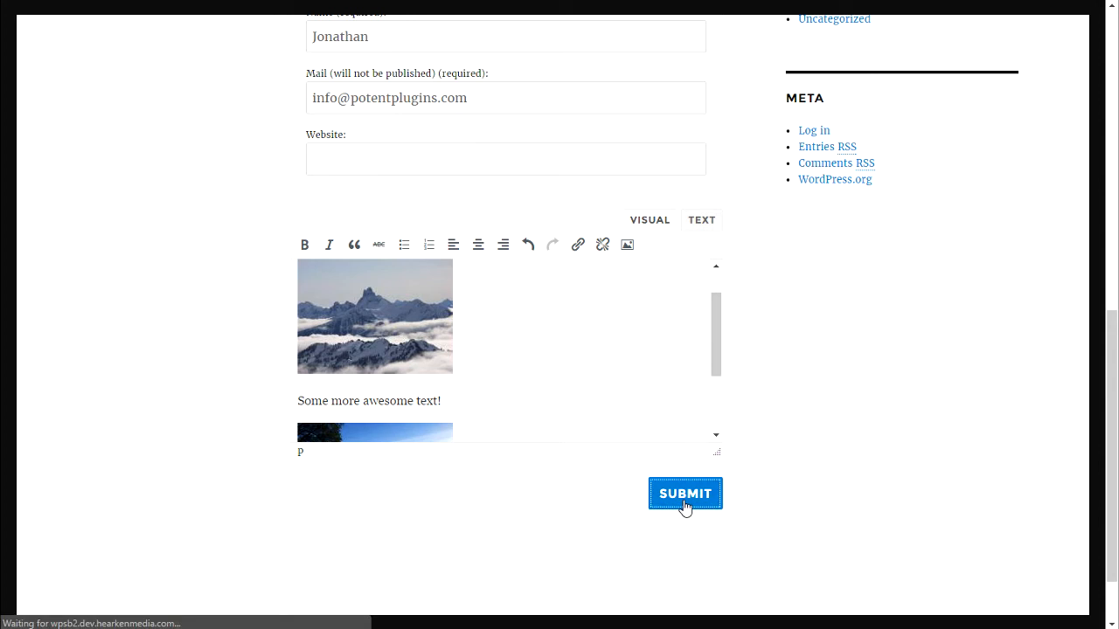
View the posted reply's mountain thumbnail enlarged in the lightbox
{"action": "left_click", "coordinate": [685, 493]}
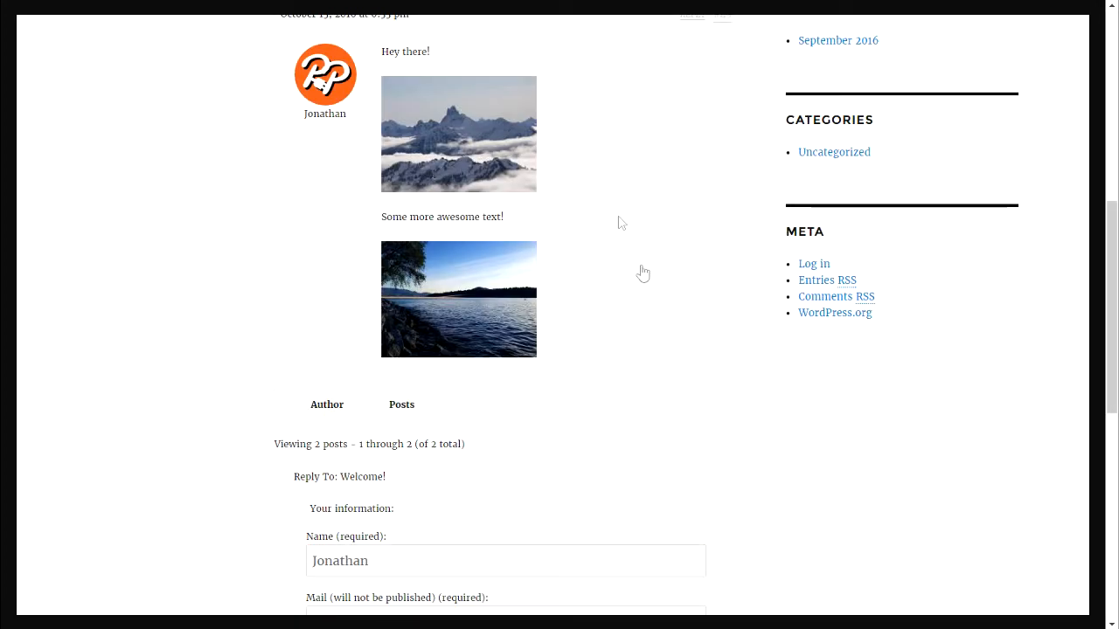
{"action": "mouse_move", "coordinate": [598, 174]}
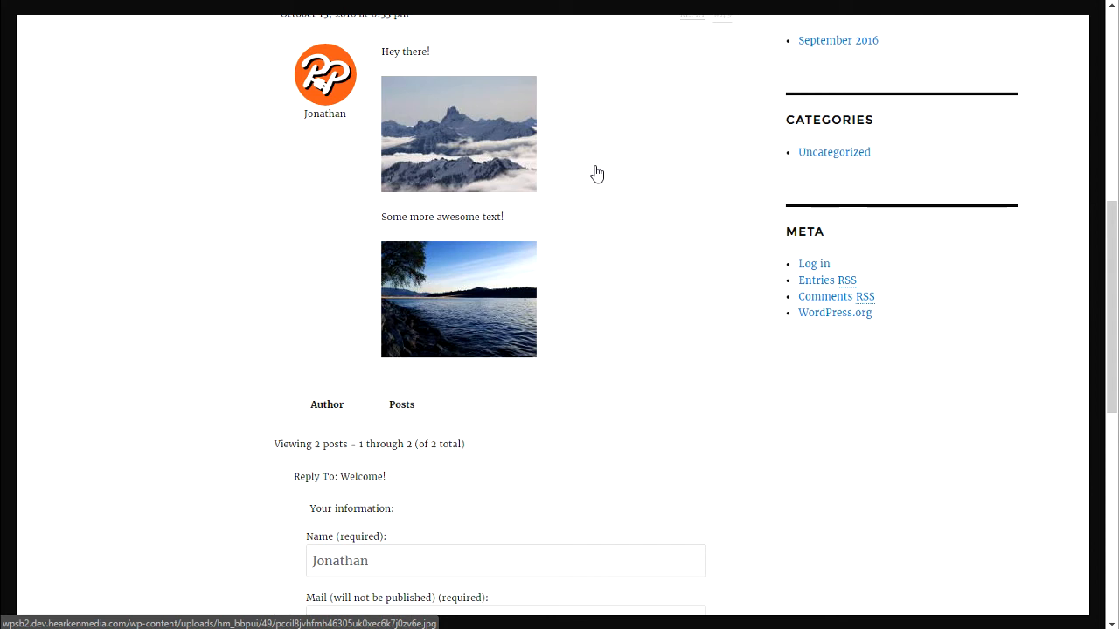
{"action": "mouse_move", "coordinate": [491, 132]}
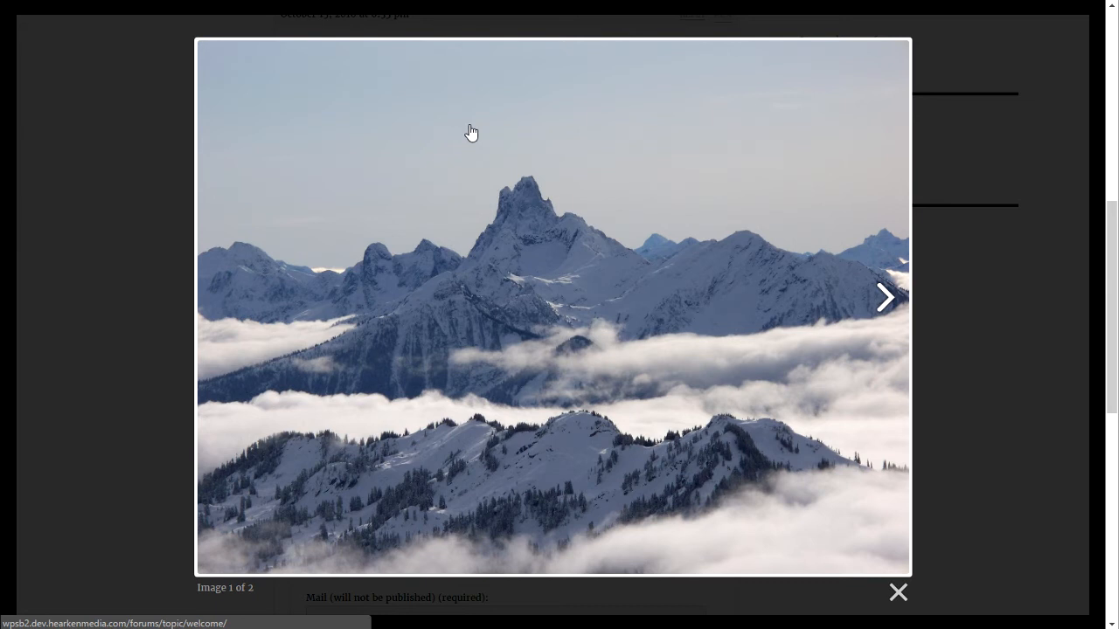
{"action": "left_click", "coordinate": [885, 297]}
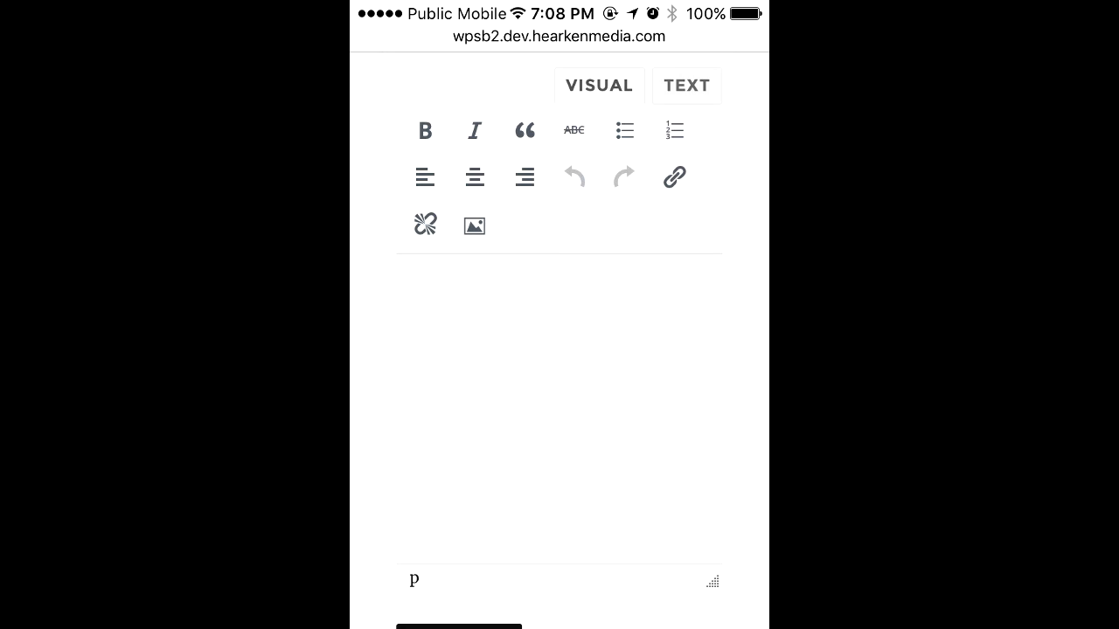
Start an image upload in the mobile reply and choose a source from the iOS photo sheet
{"action": "left_click", "coordinate": [472, 226]}
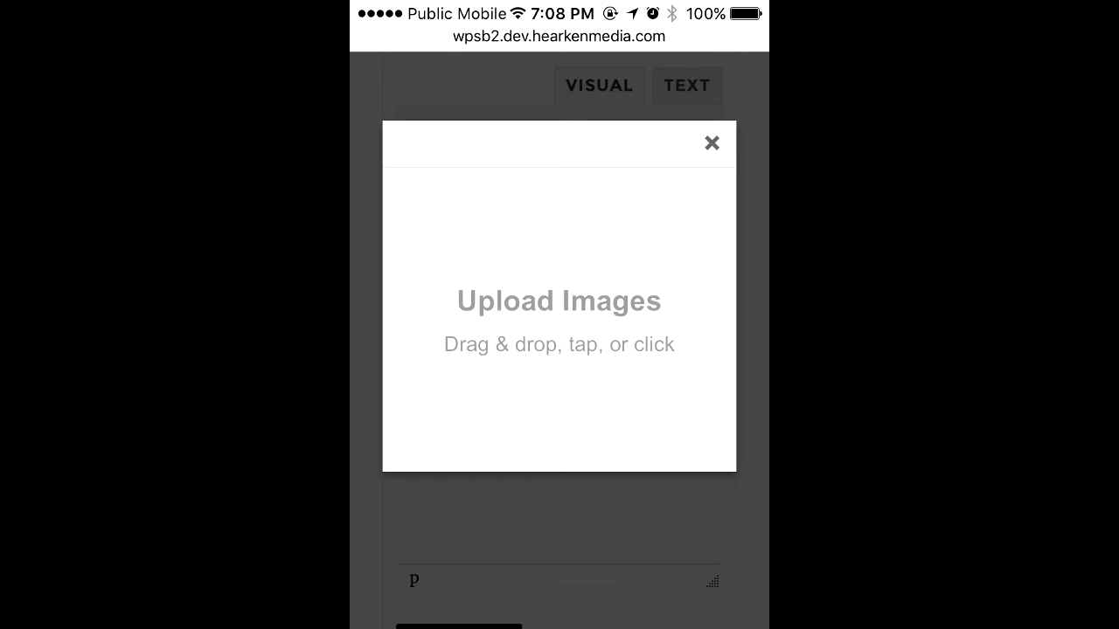
{"action": "left_click", "coordinate": [560, 322]}
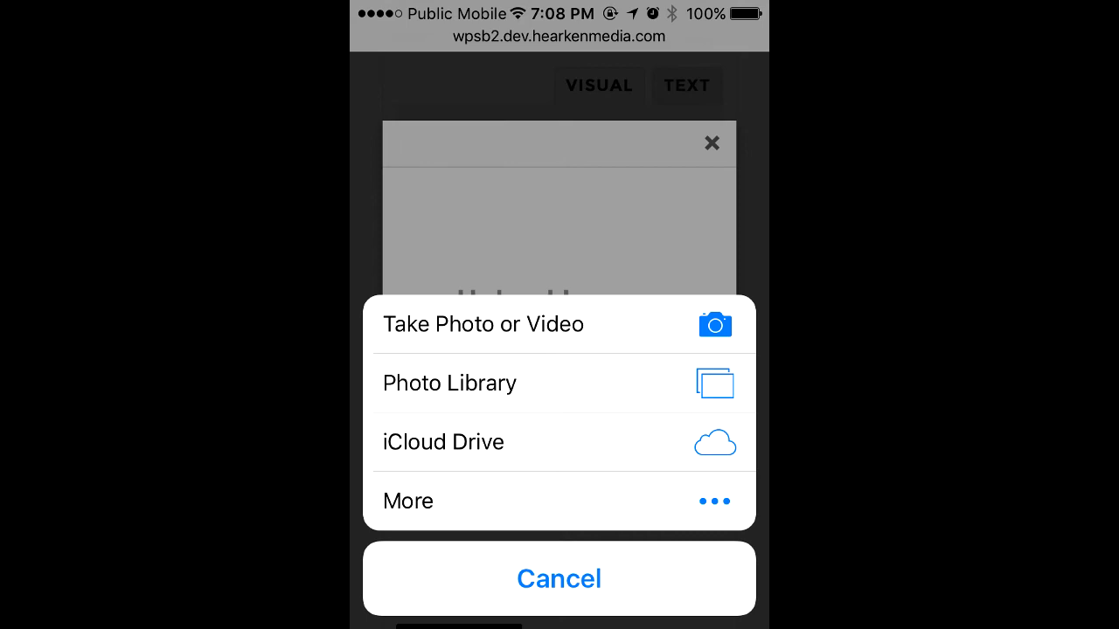
{"action": "left_click", "coordinate": [451, 382]}
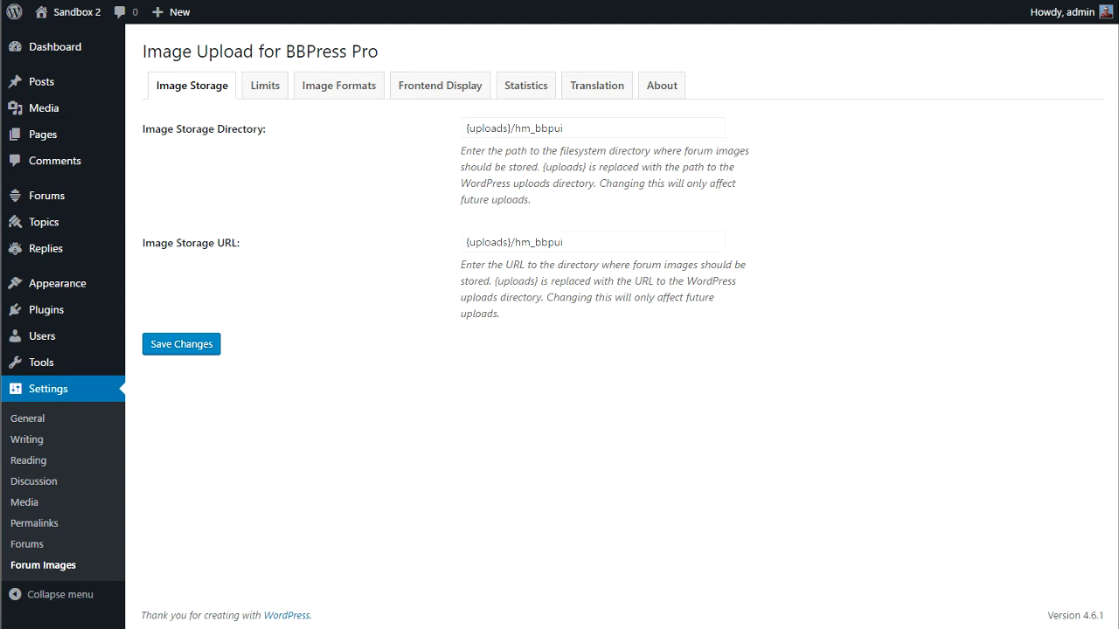
{"action": "mouse_move", "coordinate": [218, 194]}
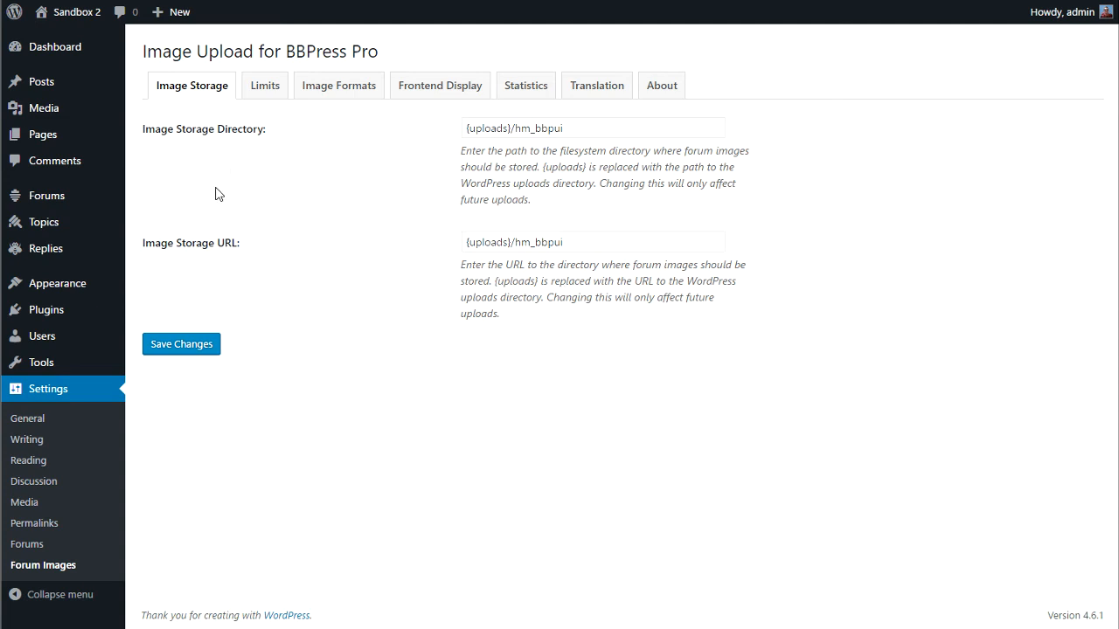
Review the Limits tab: image count, file size, thumbnail and user role options
{"action": "left_click", "coordinate": [264, 84]}
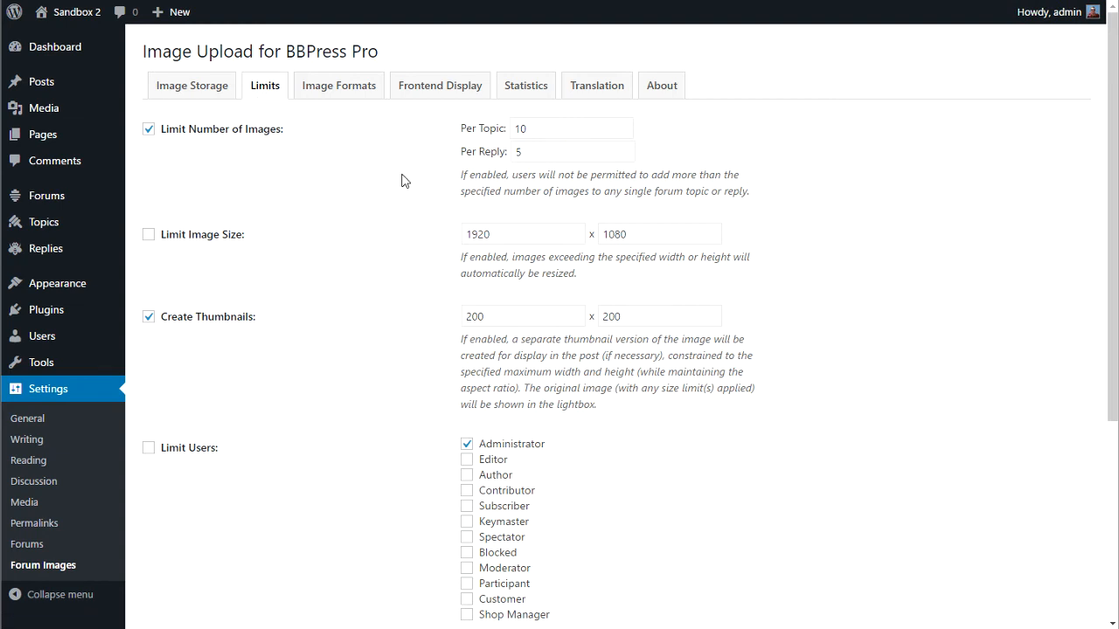
{"action": "mouse_move", "coordinate": [470, 168]}
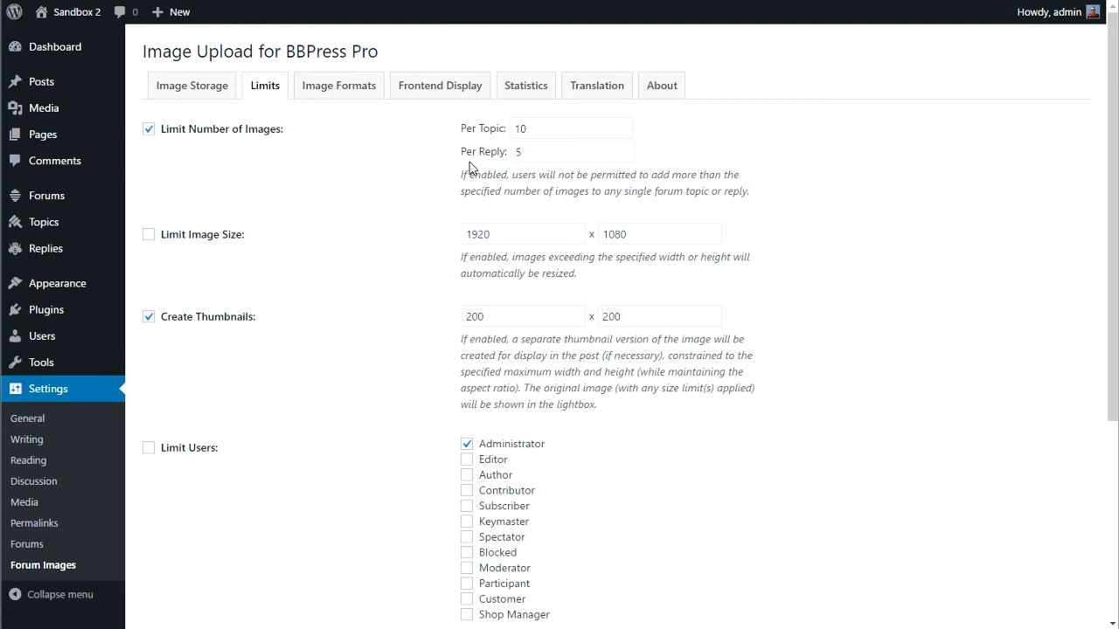
{"action": "mouse_move", "coordinate": [401, 226]}
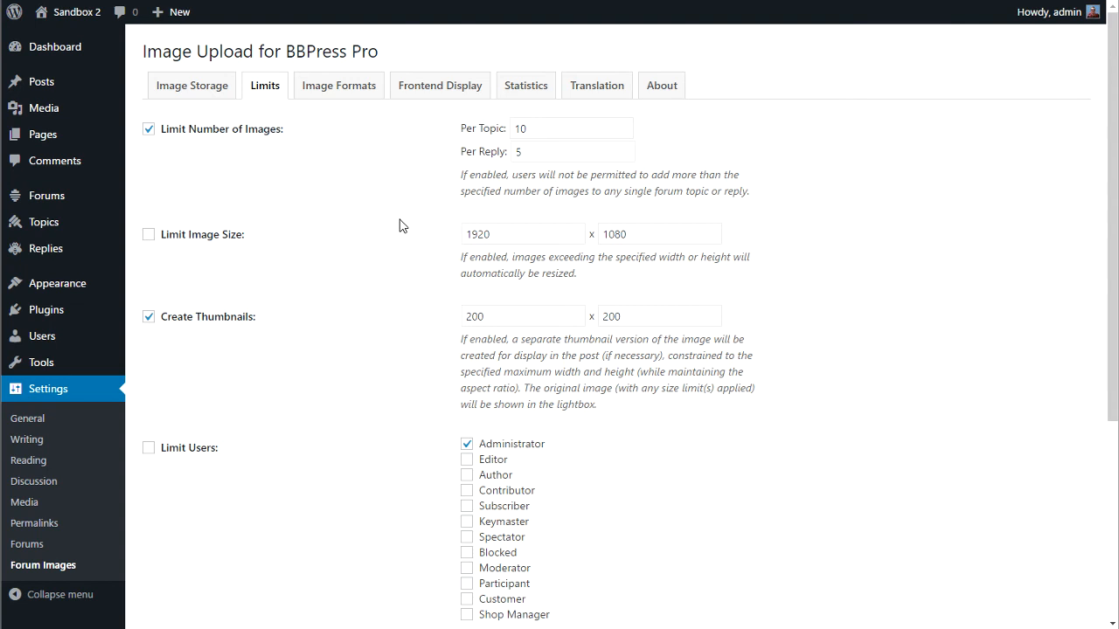
{"action": "mouse_move", "coordinate": [395, 322]}
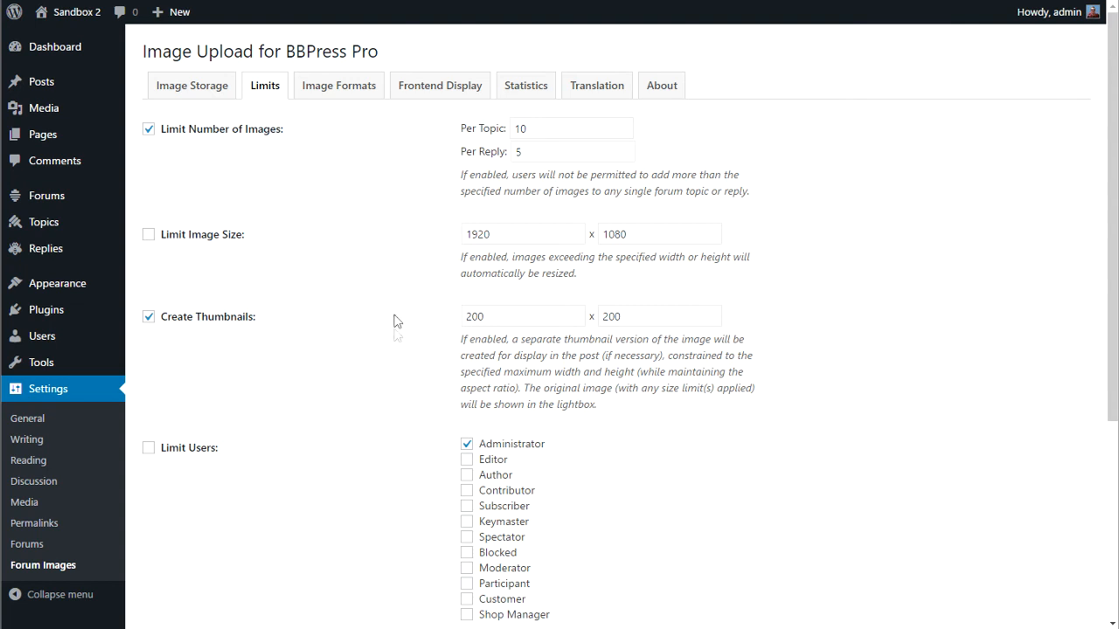
{"action": "scroll", "scroll_direction": "down", "scroll_amount": 3}
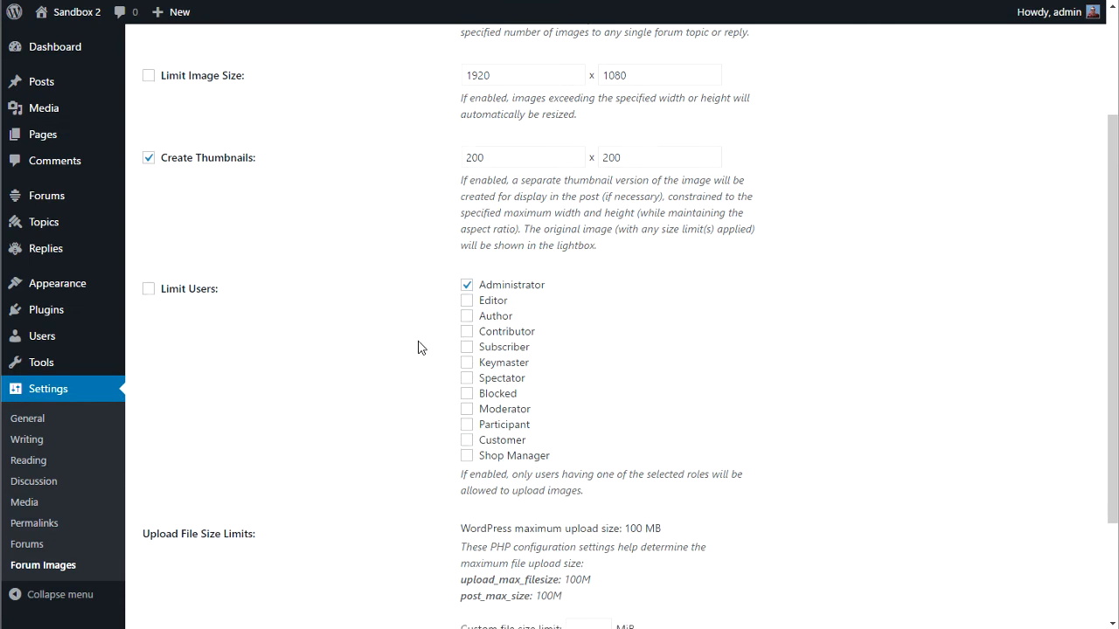
{"action": "scroll", "scroll_direction": "down", "scroll_amount": 3}
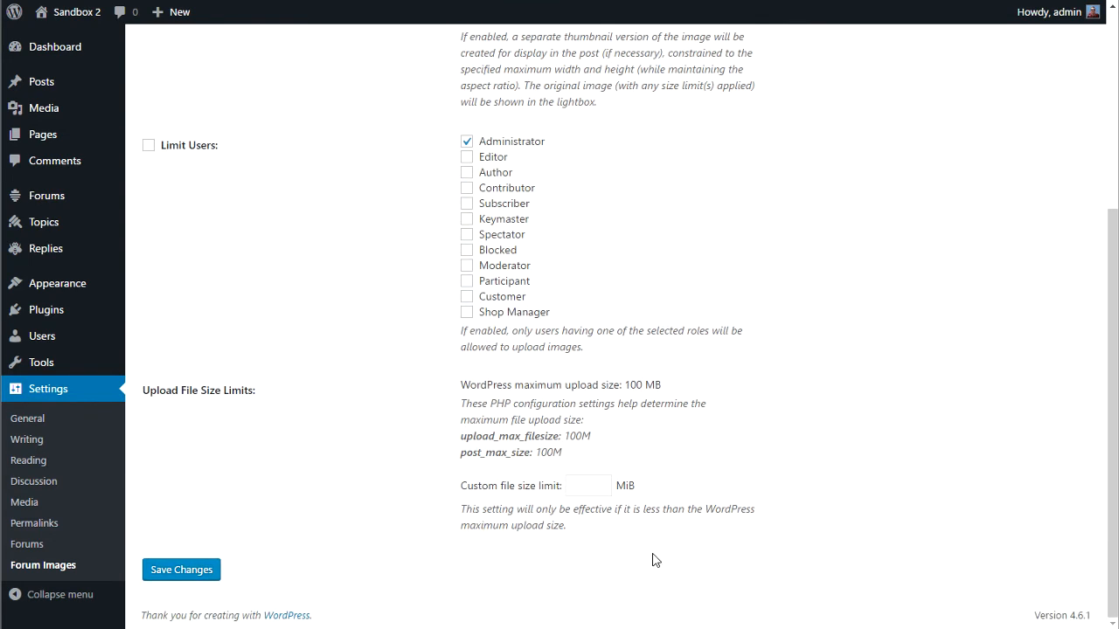
{"action": "scroll", "scroll_direction": "up", "scroll_amount": 3}
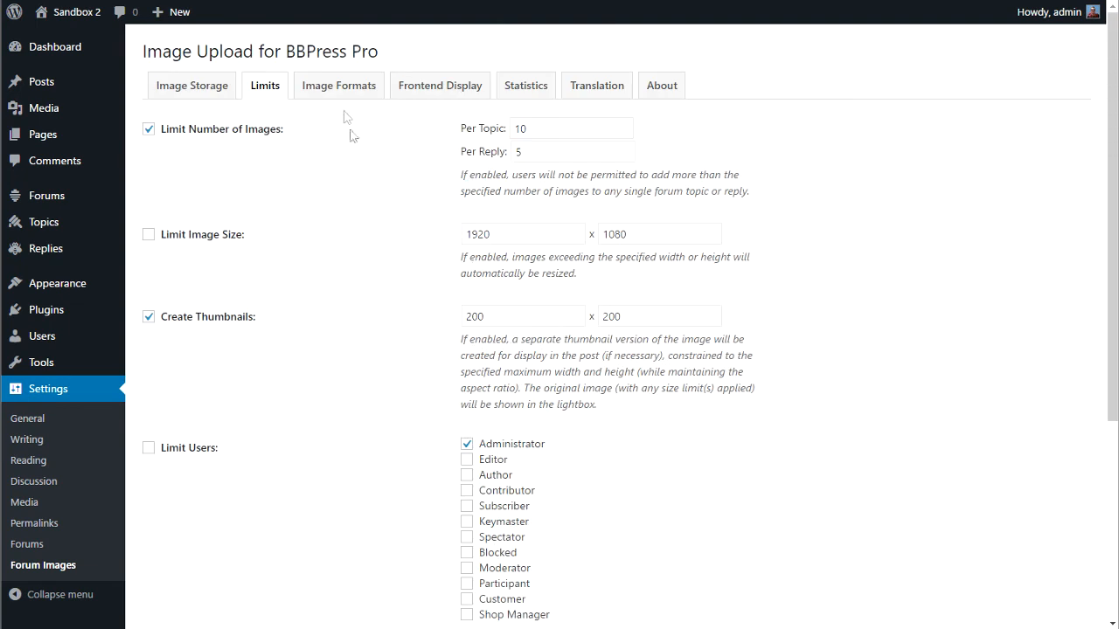
Review the Image Formats tab, then show the Frontend Display editor and lightbox options
{"action": "left_click", "coordinate": [340, 84]}
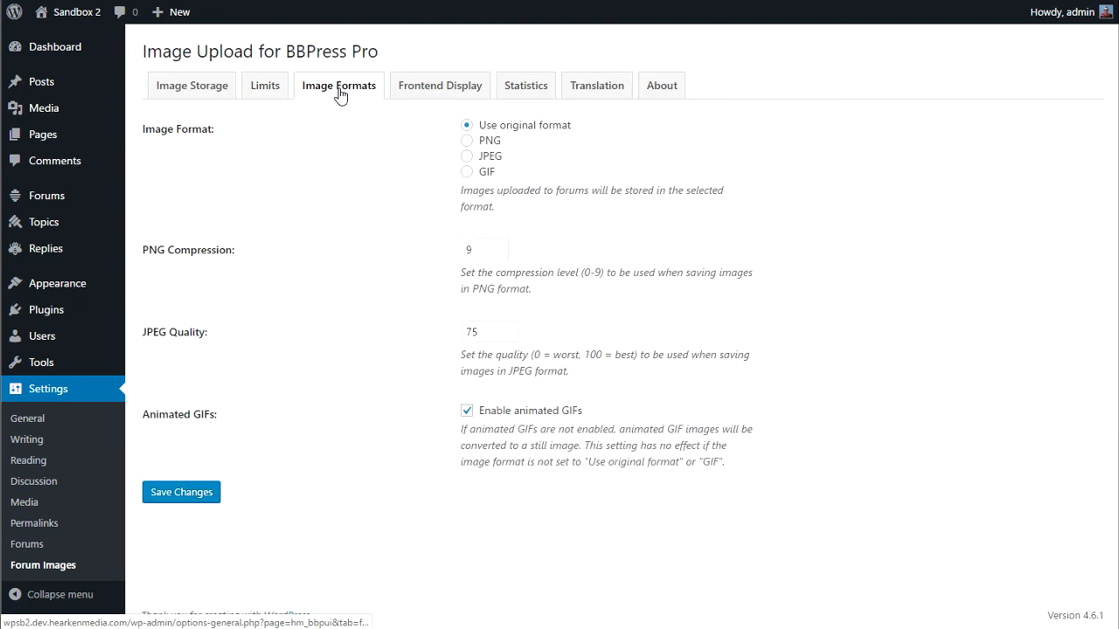
{"action": "mouse_move", "coordinate": [341, 269]}
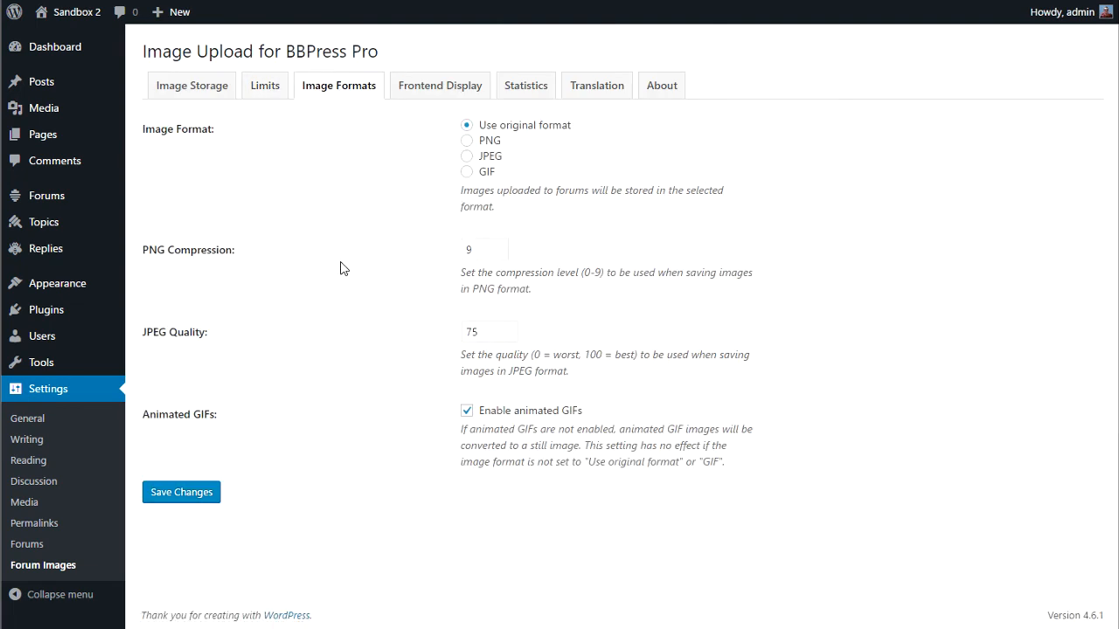
{"action": "mouse_move", "coordinate": [306, 268]}
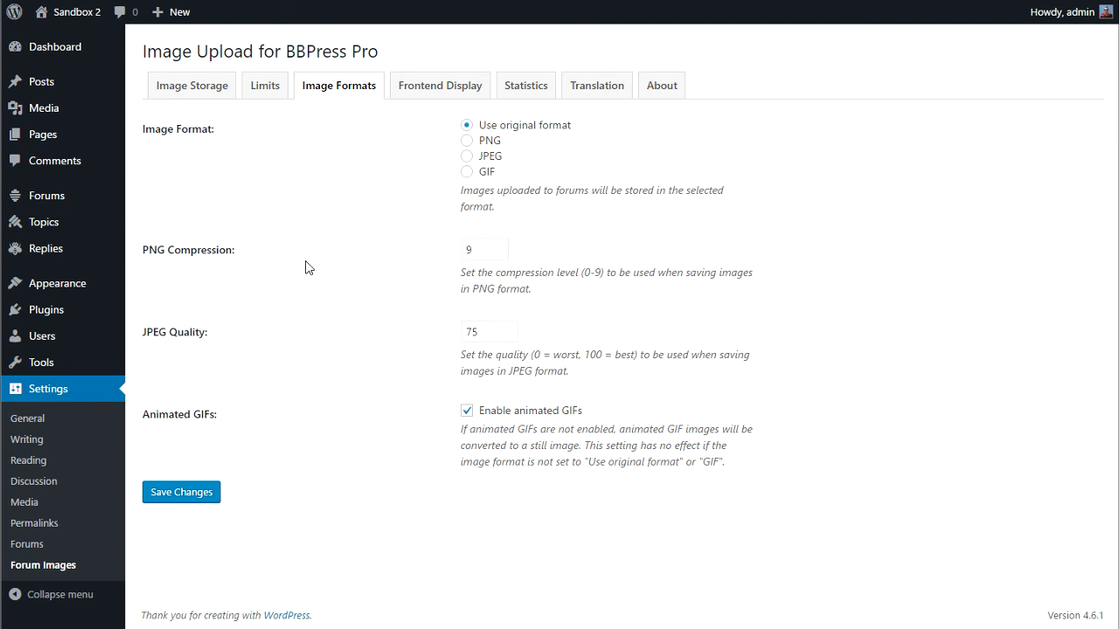
{"action": "mouse_move", "coordinate": [356, 299]}
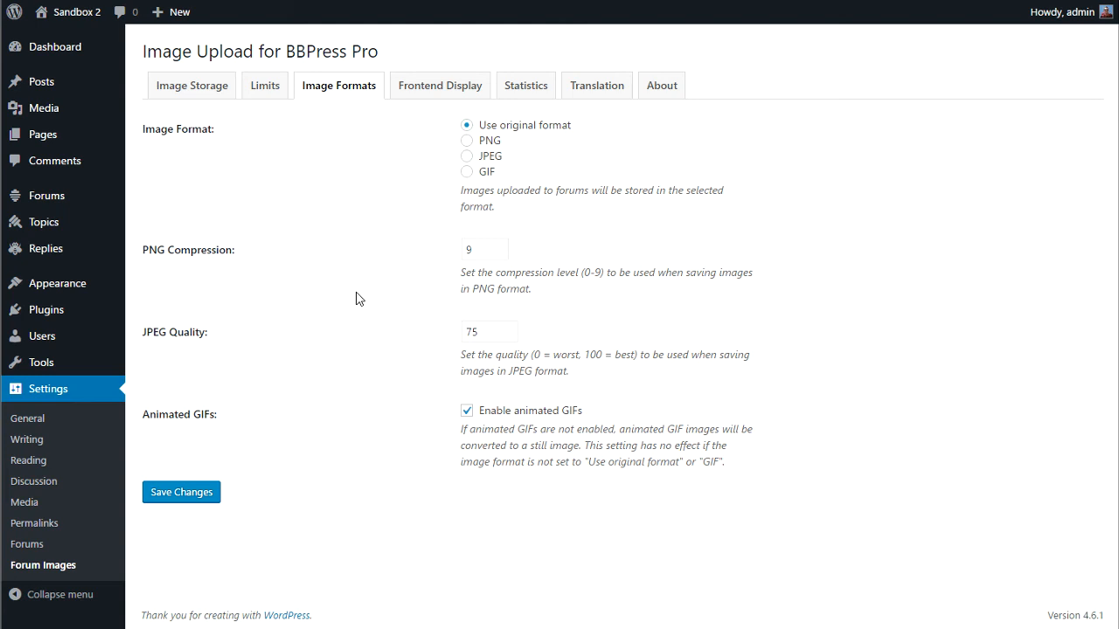
{"action": "mouse_move", "coordinate": [395, 458]}
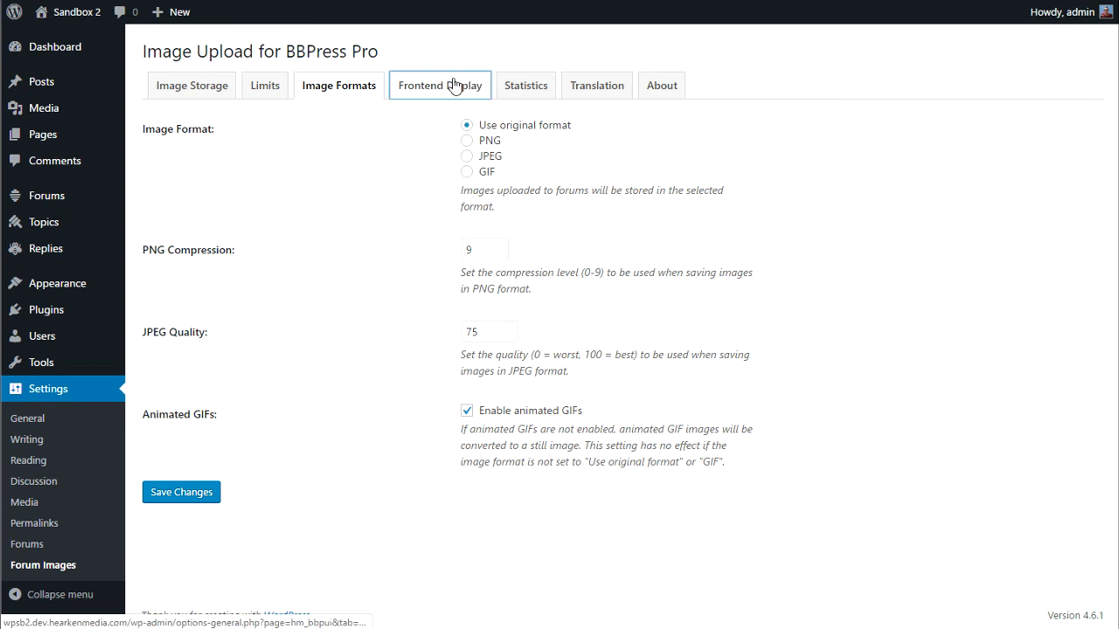
{"action": "left_click", "coordinate": [440, 84]}
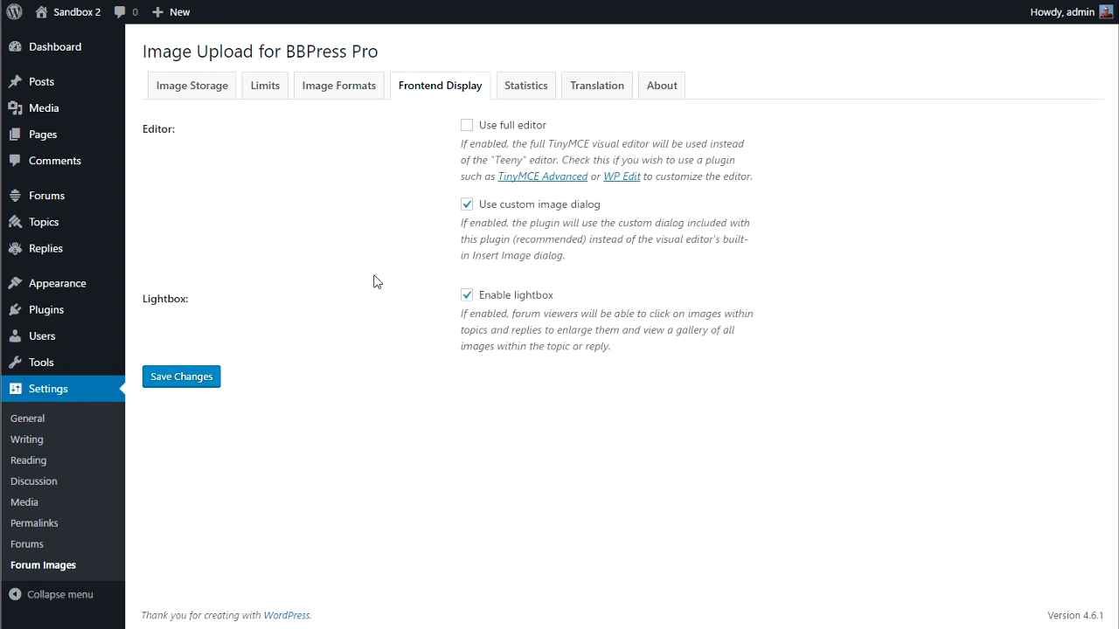
{"action": "mouse_move", "coordinate": [444, 353]}
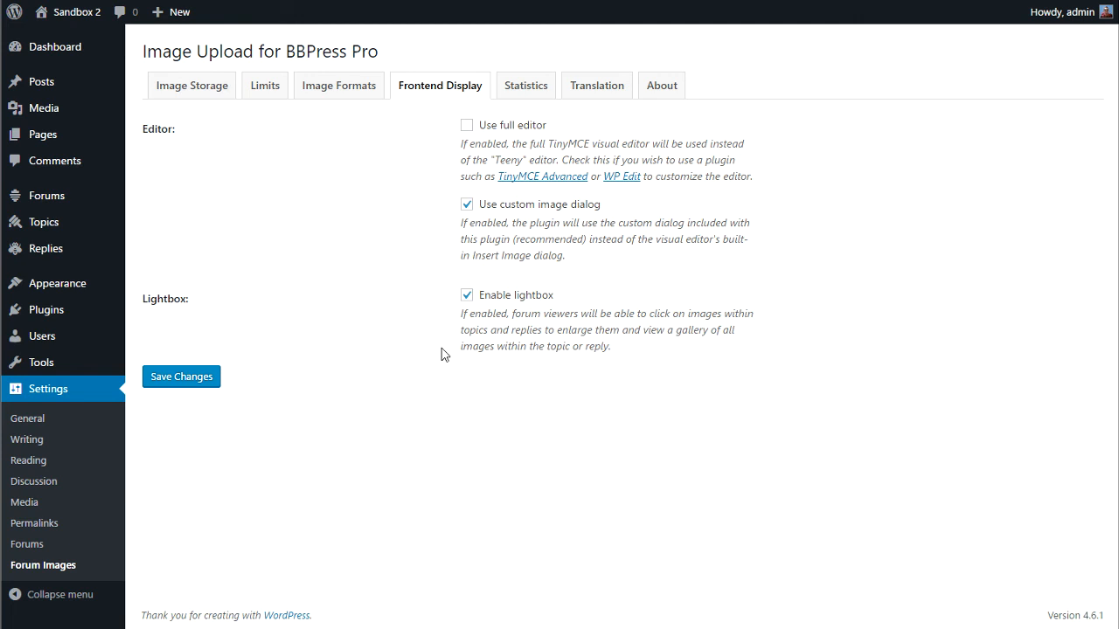
{"action": "mouse_move", "coordinate": [524, 84]}
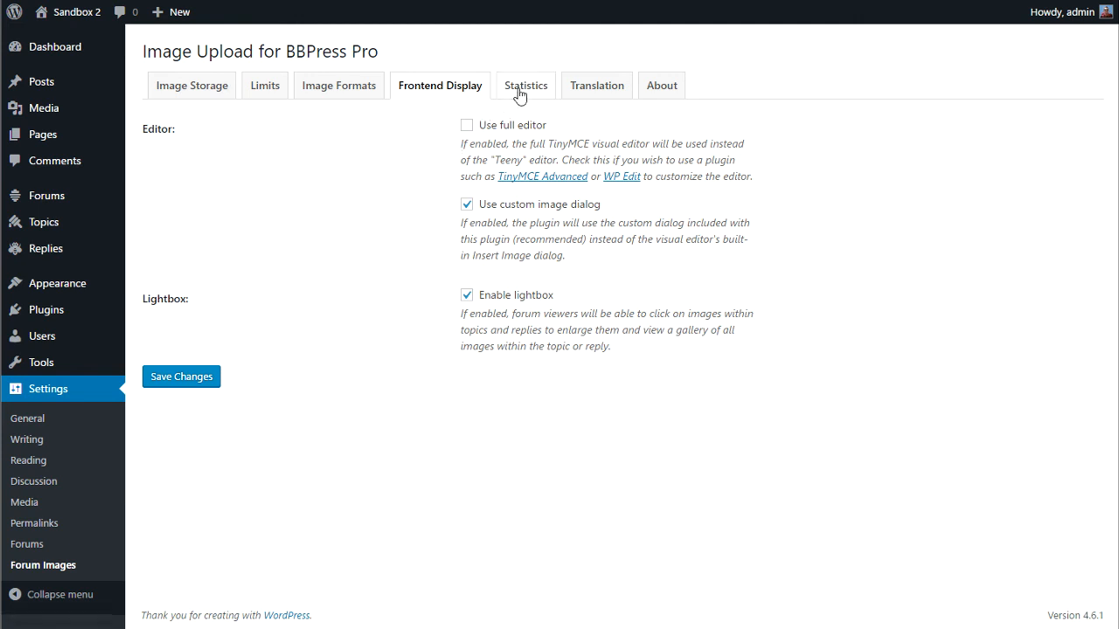
Check the Statistics tab, then browse the Translation tab's default and custom text strings
{"action": "left_click", "coordinate": [524, 84]}
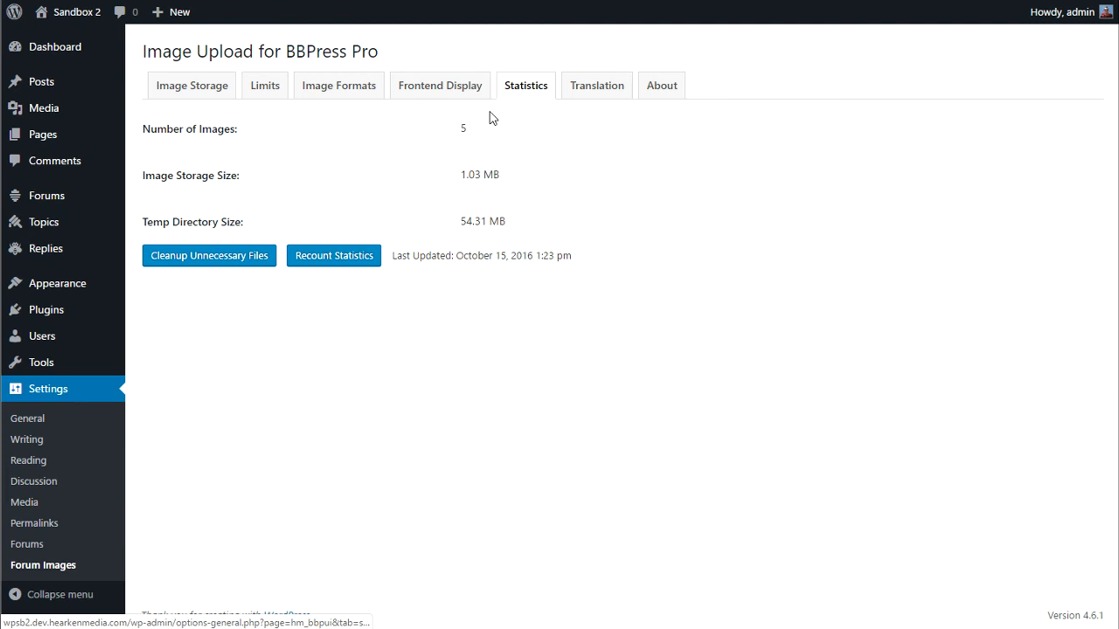
{"action": "mouse_move", "coordinate": [486, 164]}
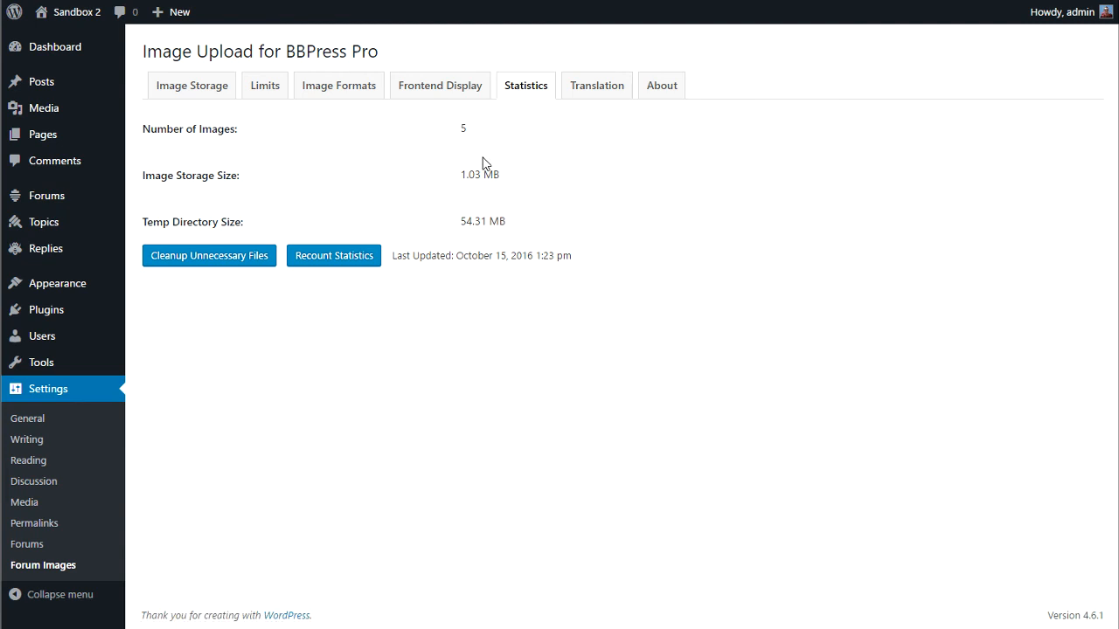
{"action": "mouse_move", "coordinate": [591, 130]}
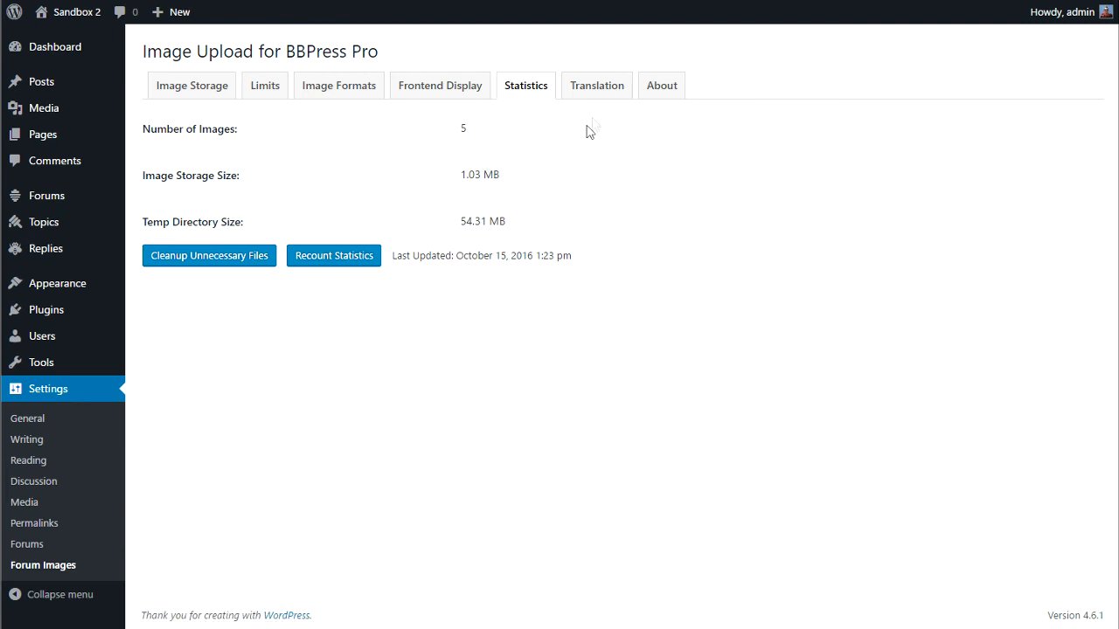
{"action": "left_click", "coordinate": [596, 84]}
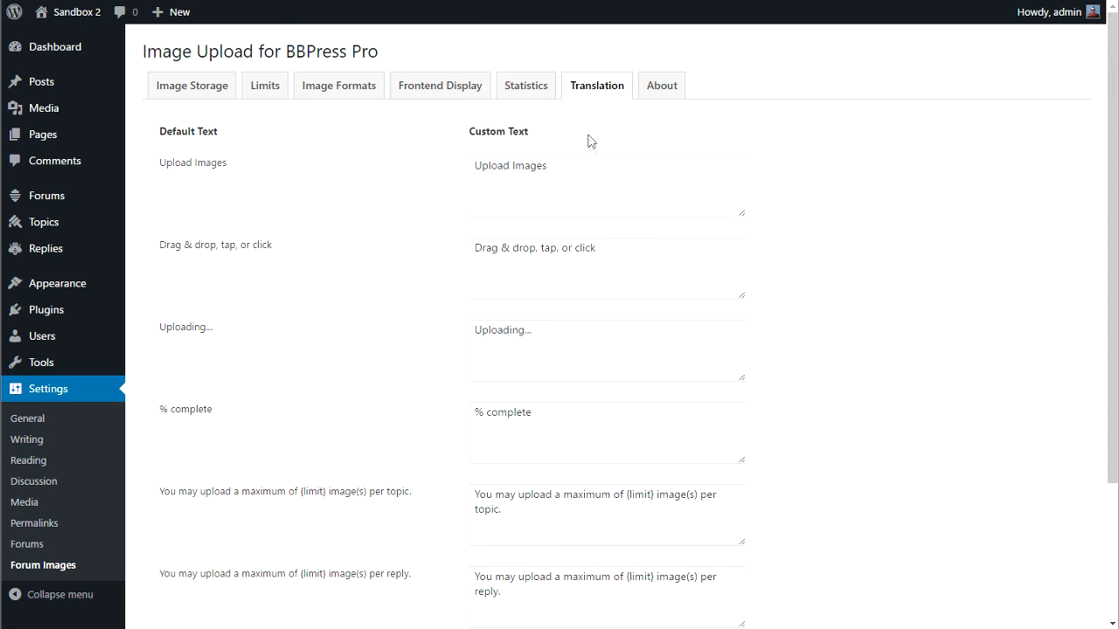
{"action": "mouse_move", "coordinate": [590, 158]}
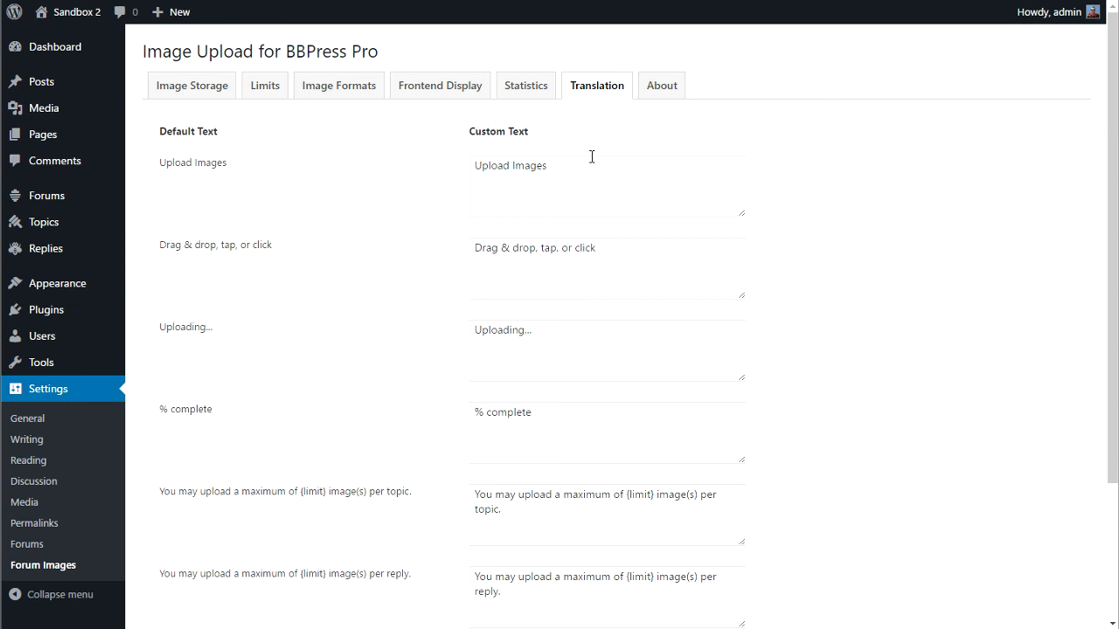
{"action": "scroll", "scroll_direction": "down", "scroll_amount": 3}
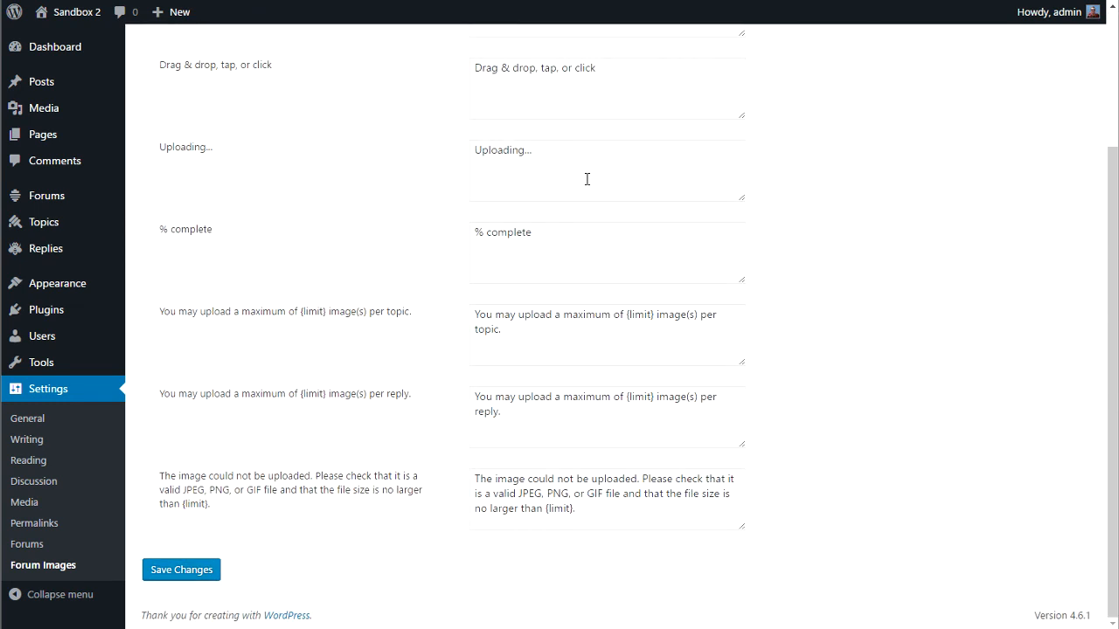